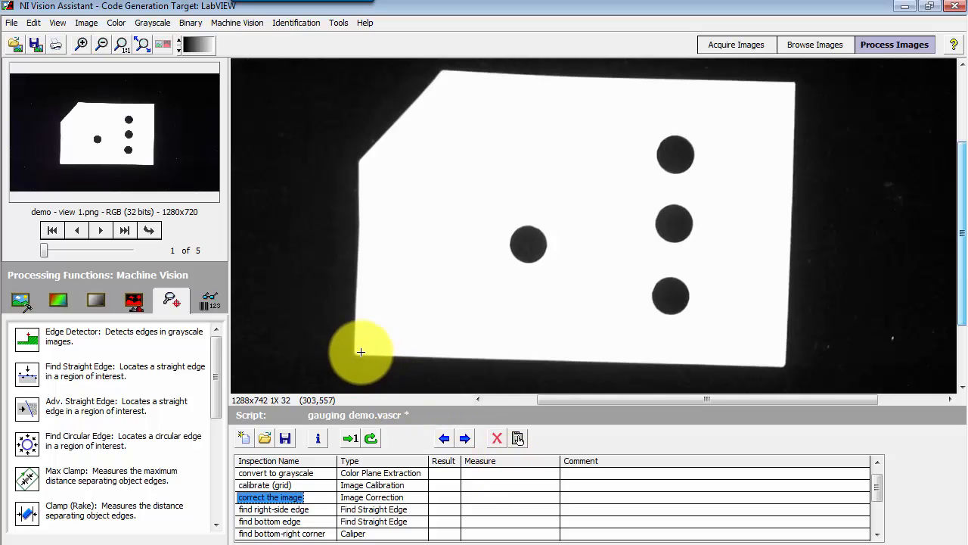
mouse_move(784, 371)
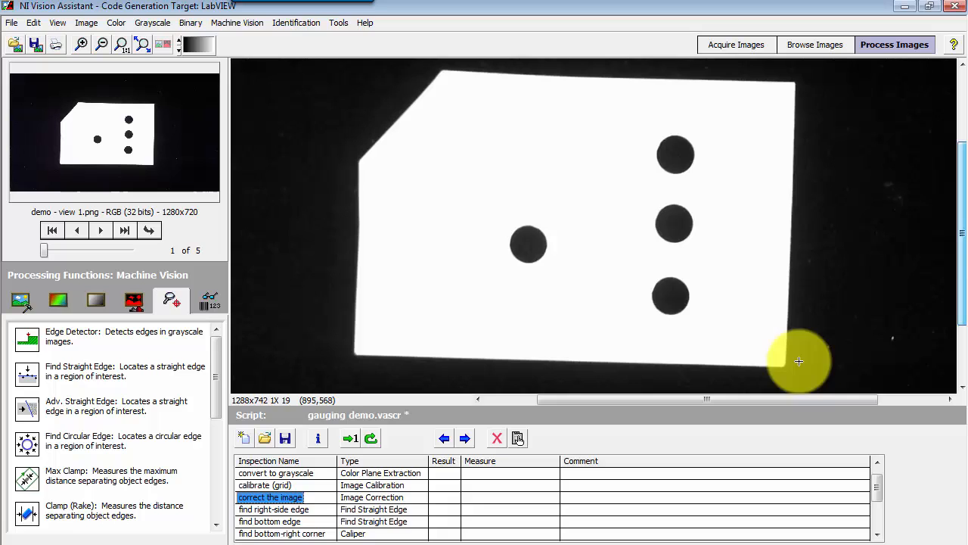
Step through the right edge, bottom edge, corner and set coordinate system script rows.
click(274, 509)
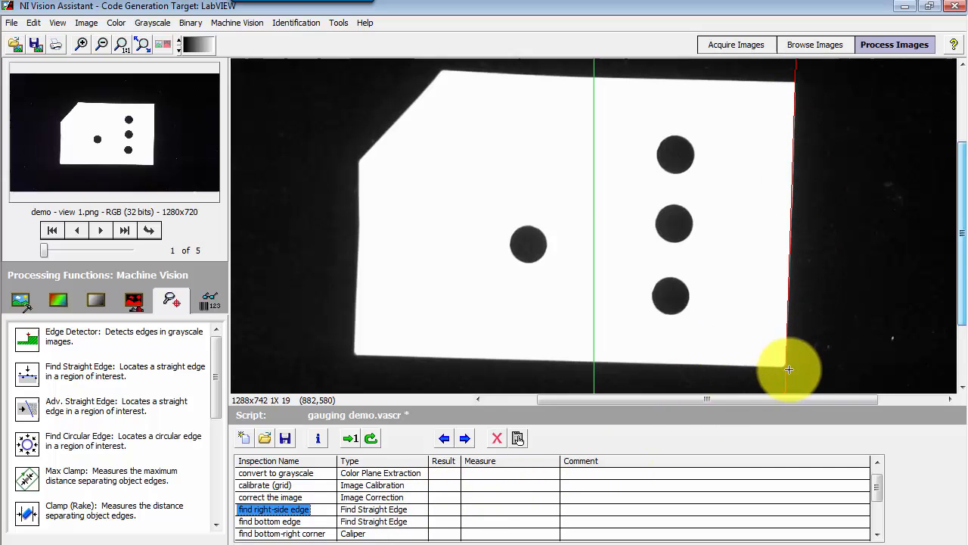
click(270, 521)
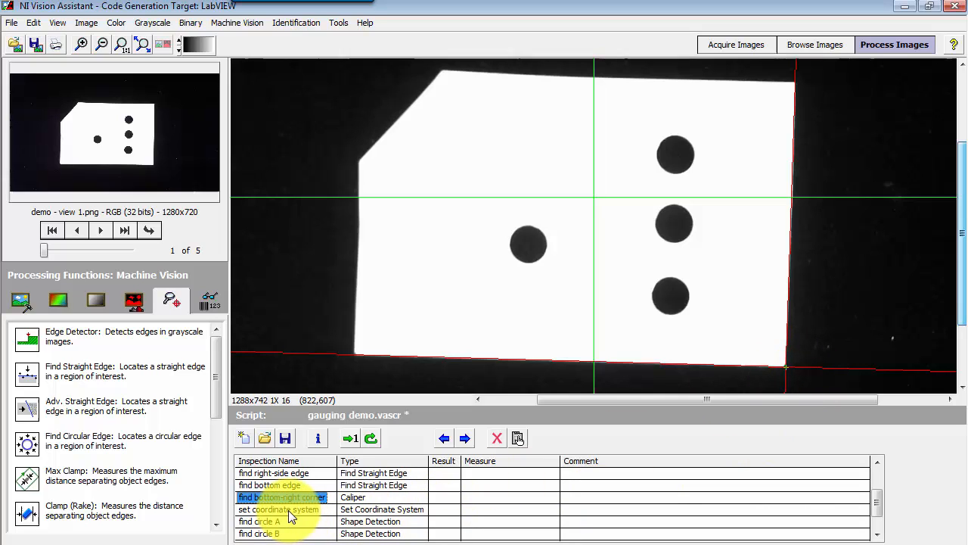
click(278, 509)
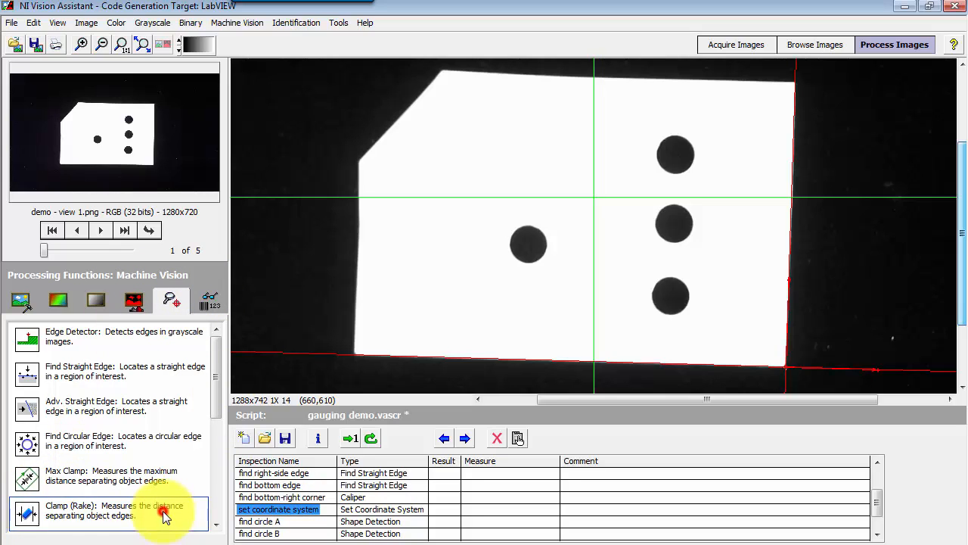
Add a Clamp (Rake) step with a rotated-rectangle region across the bottom edge, reading 6.74 cm.
click(26, 511)
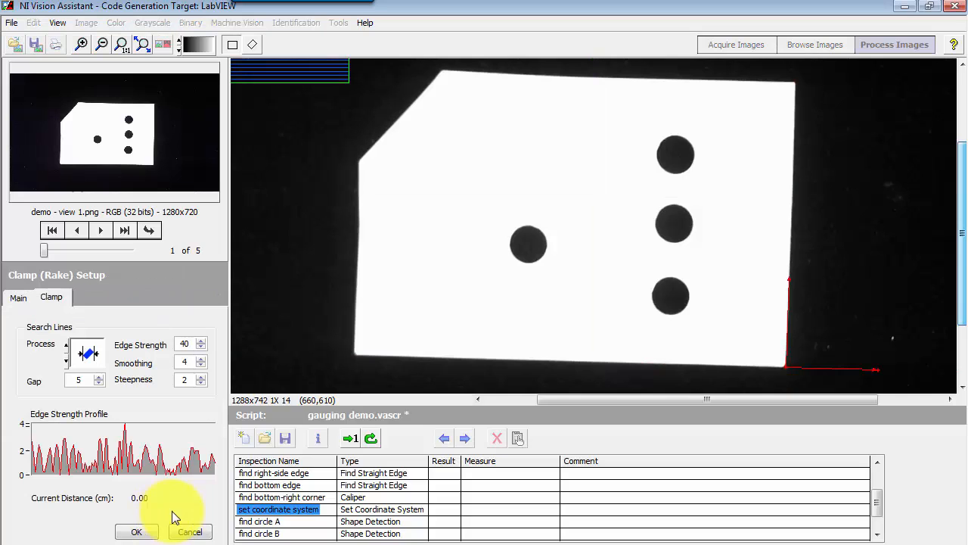
mouse_move(465, 363)
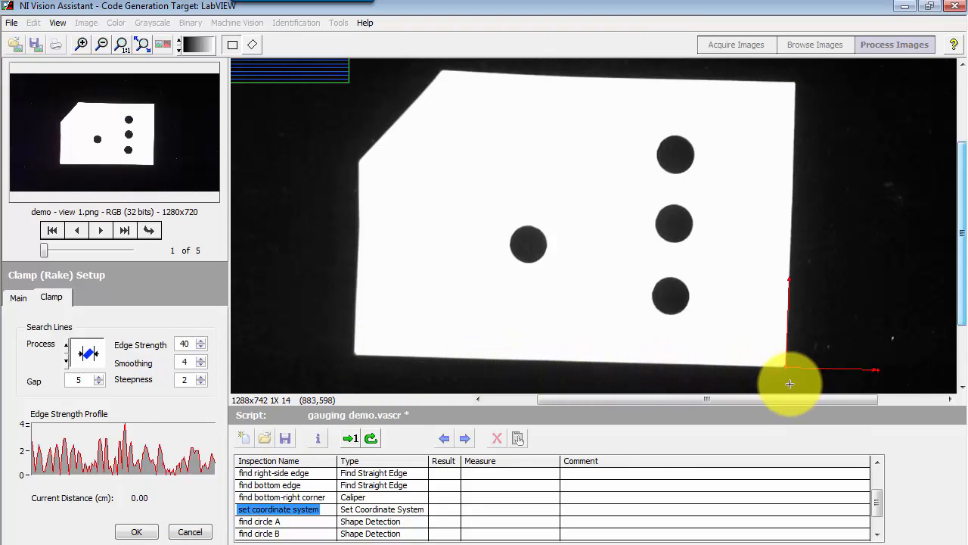
click(255, 44)
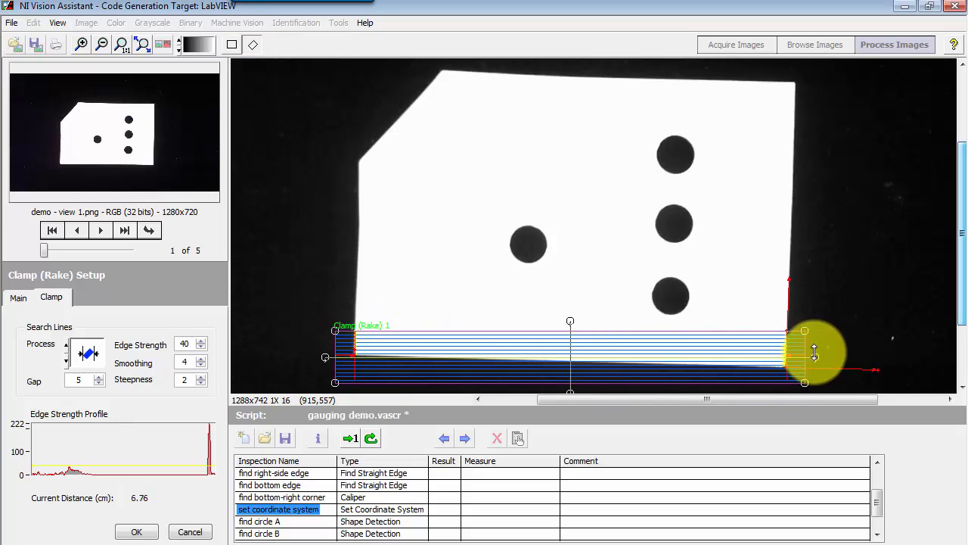
drag(813, 352, 817, 363)
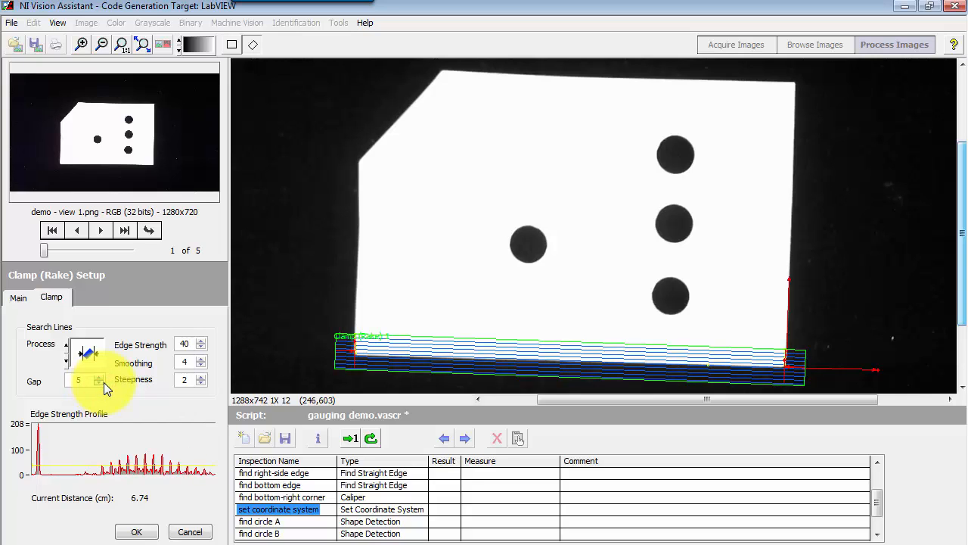
Rename the clamp step to 'measure base width'.
click(19, 298)
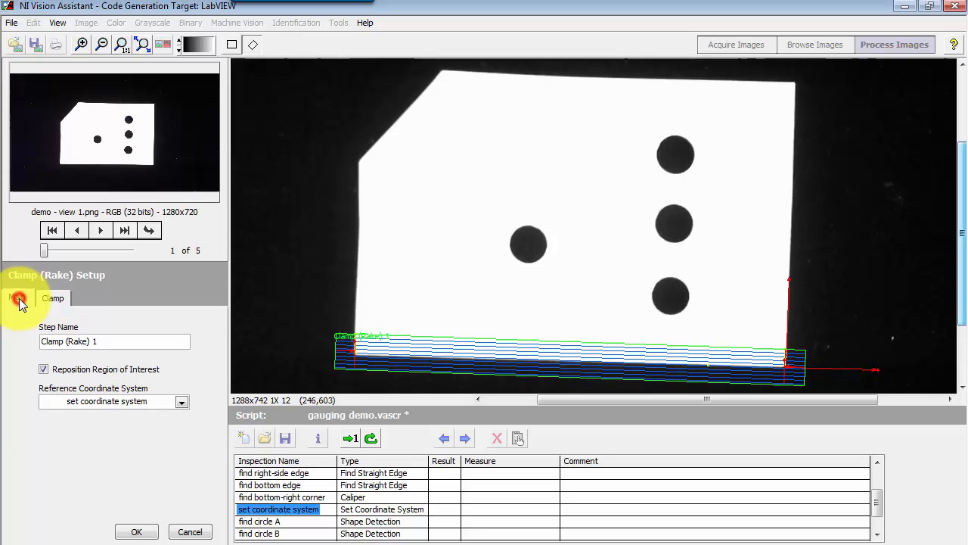
click(16, 297)
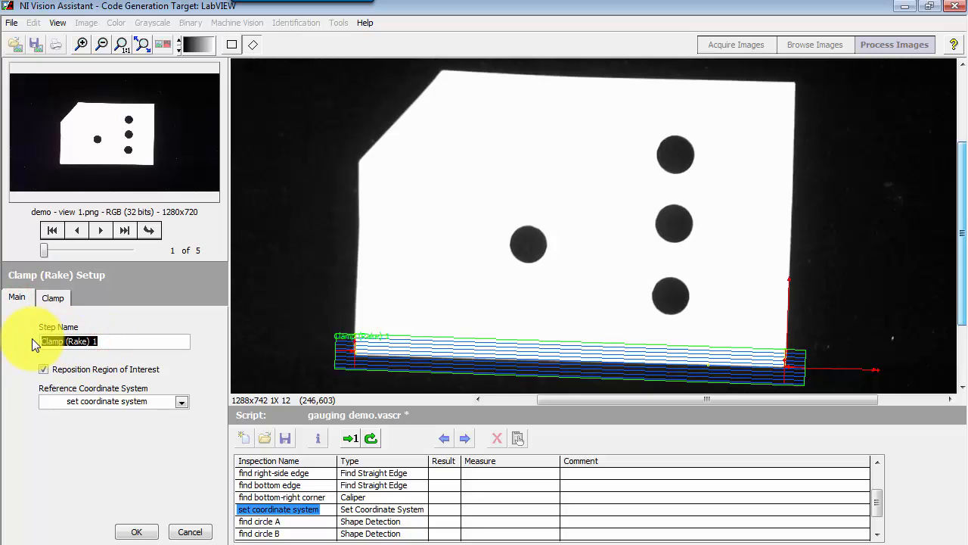
text(measure base width)
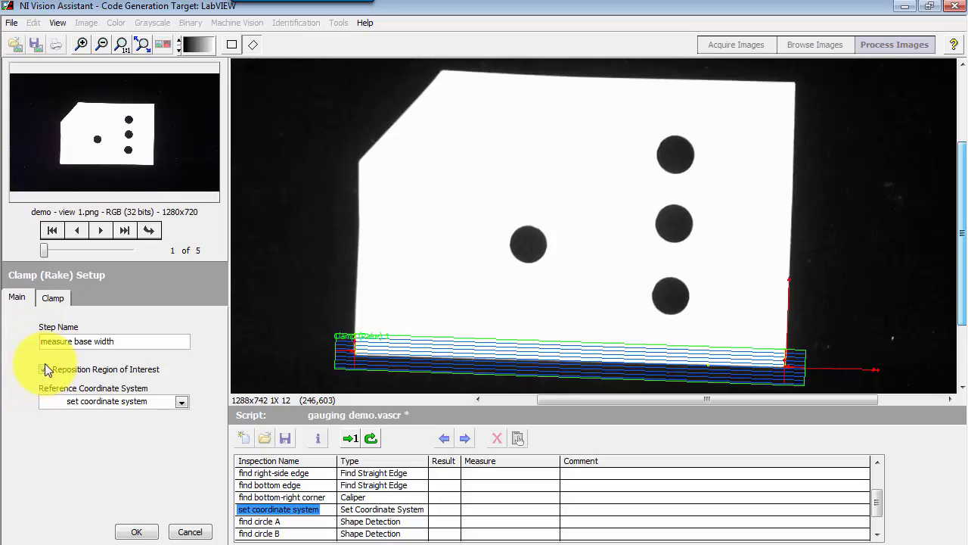
Keep Reposition Region of Interest on, referenced to the set coordinate system.
click(43, 369)
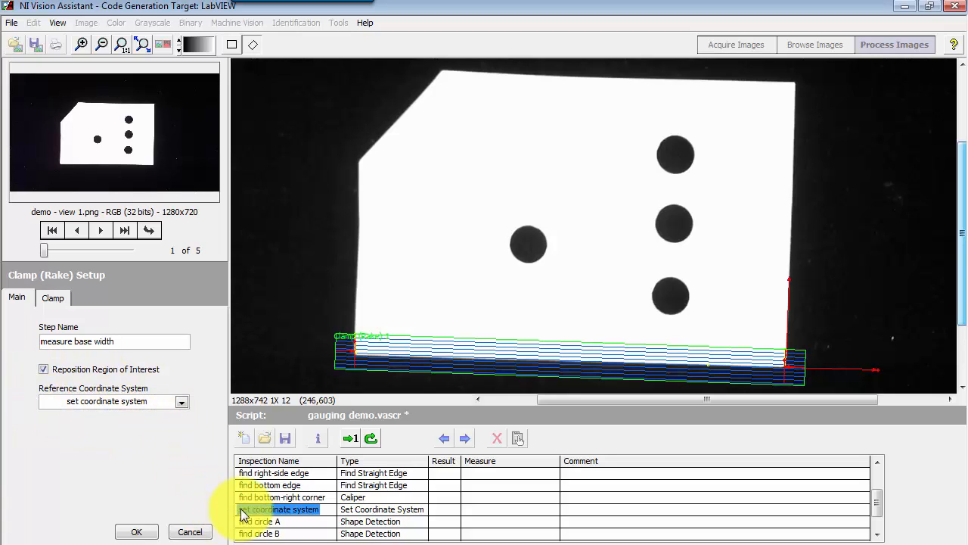
click(280, 509)
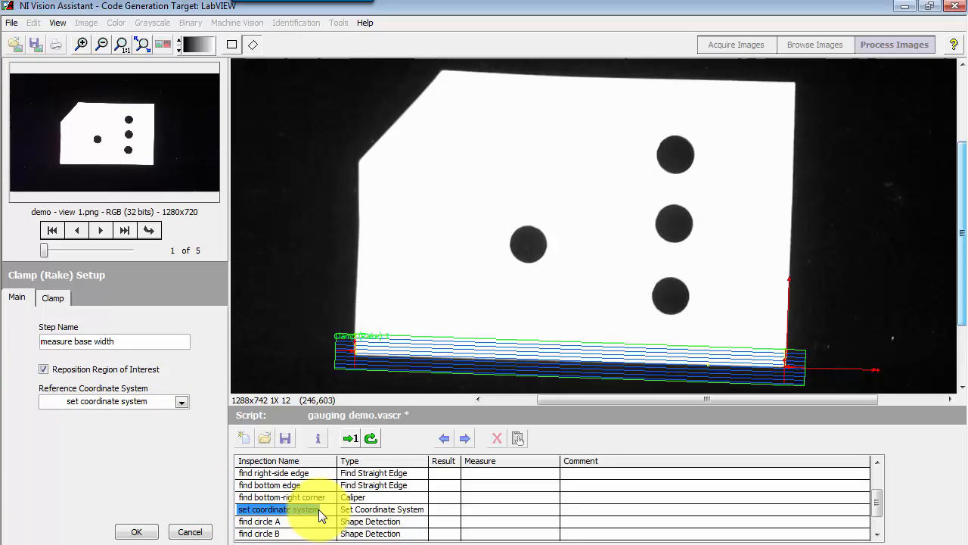
click(52, 297)
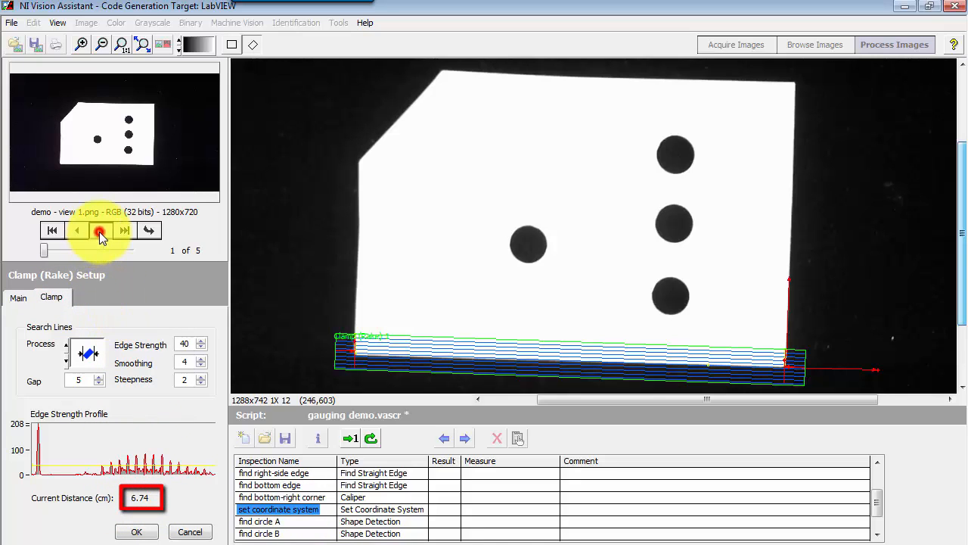
Verify the base width on images 2–4 (6.71–6.75 cm), return to image 1, and accept.
click(101, 230)
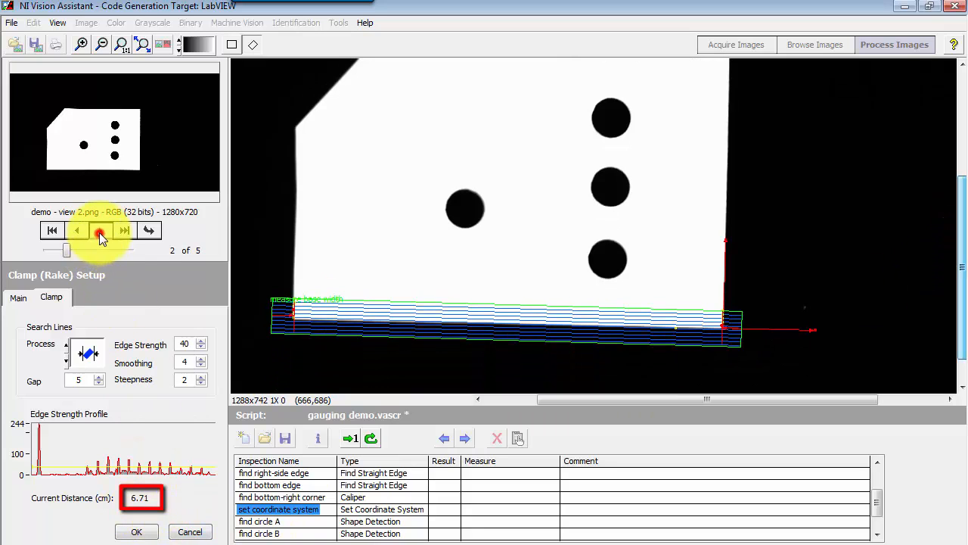
click(99, 230)
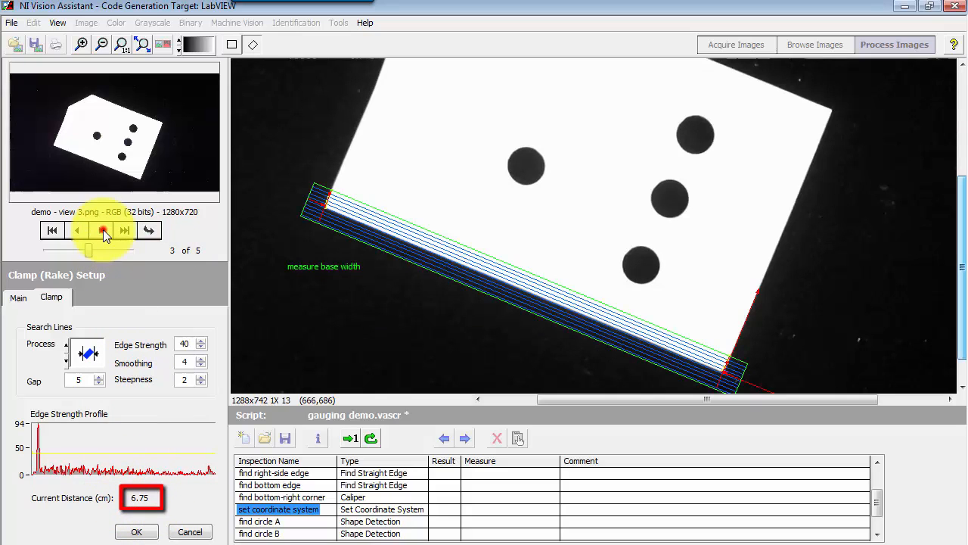
click(100, 230)
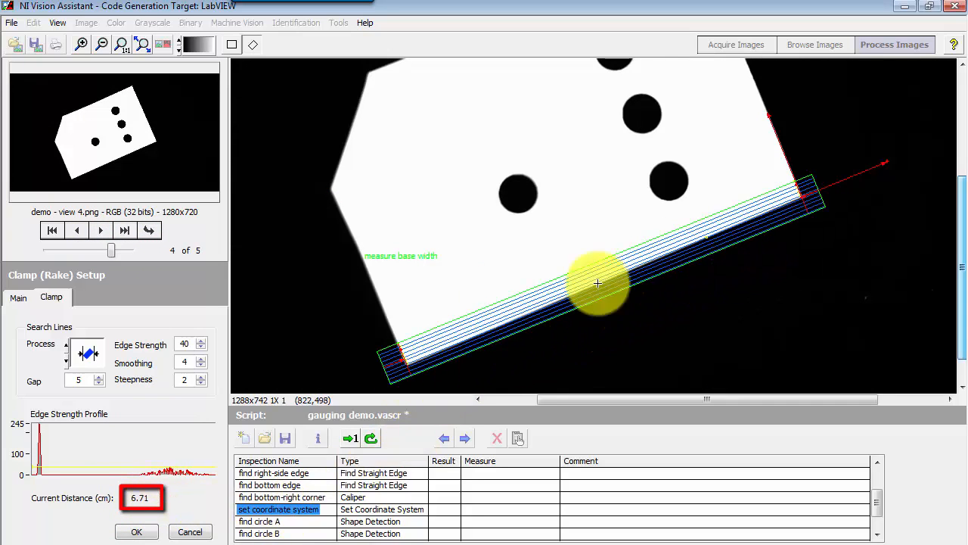
click(52, 230)
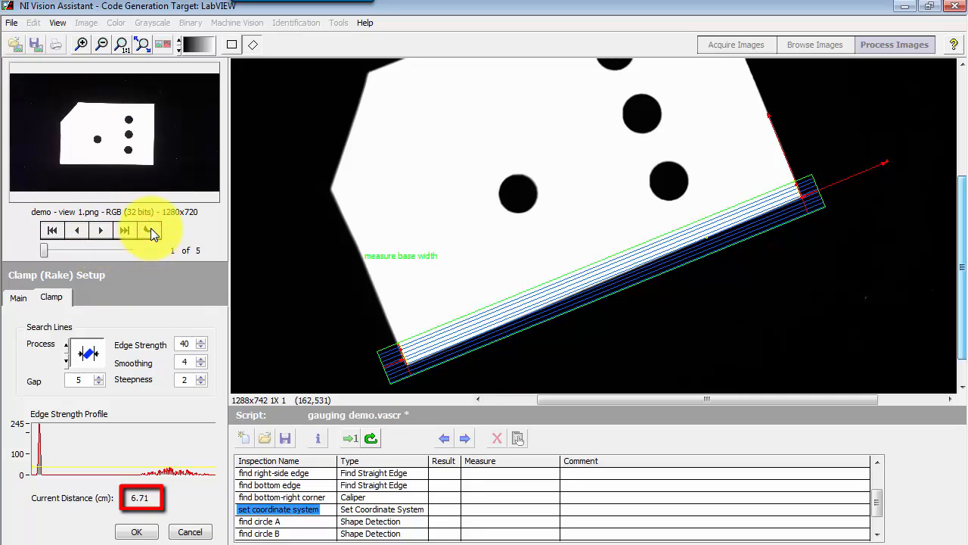
click(125, 230)
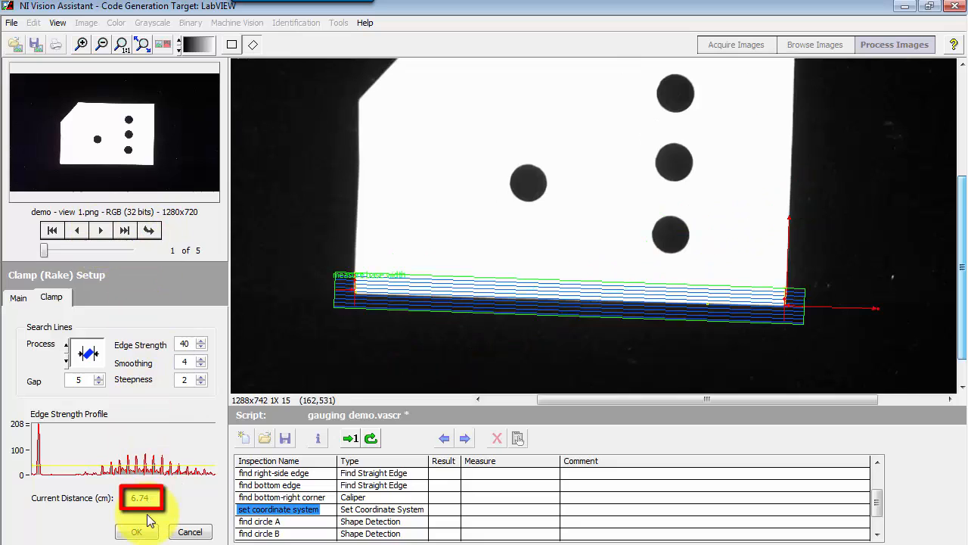